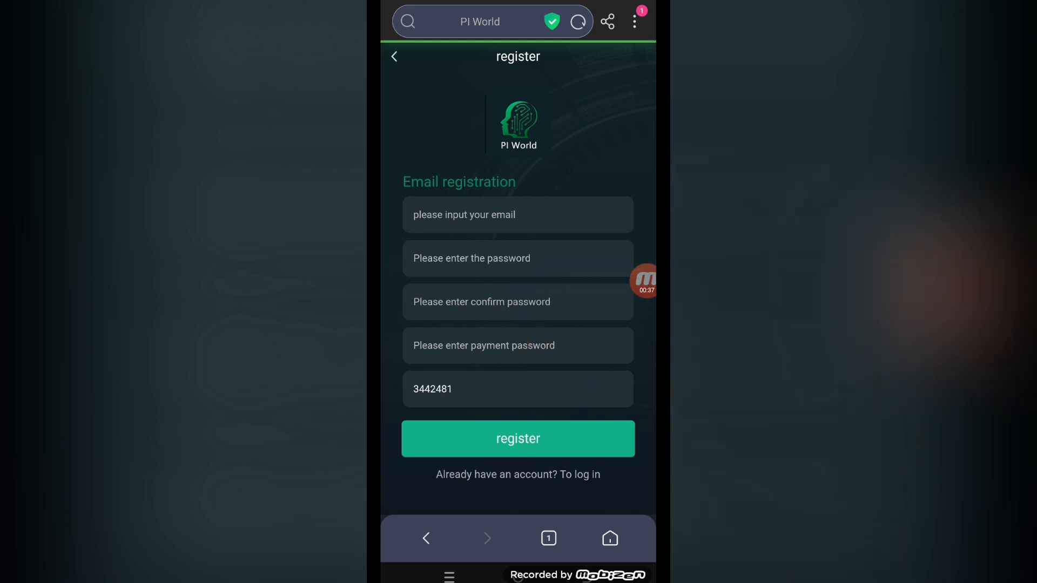
Step: Fill in the email, passwords and invitation code, then register to reach the home page
click(518, 439)
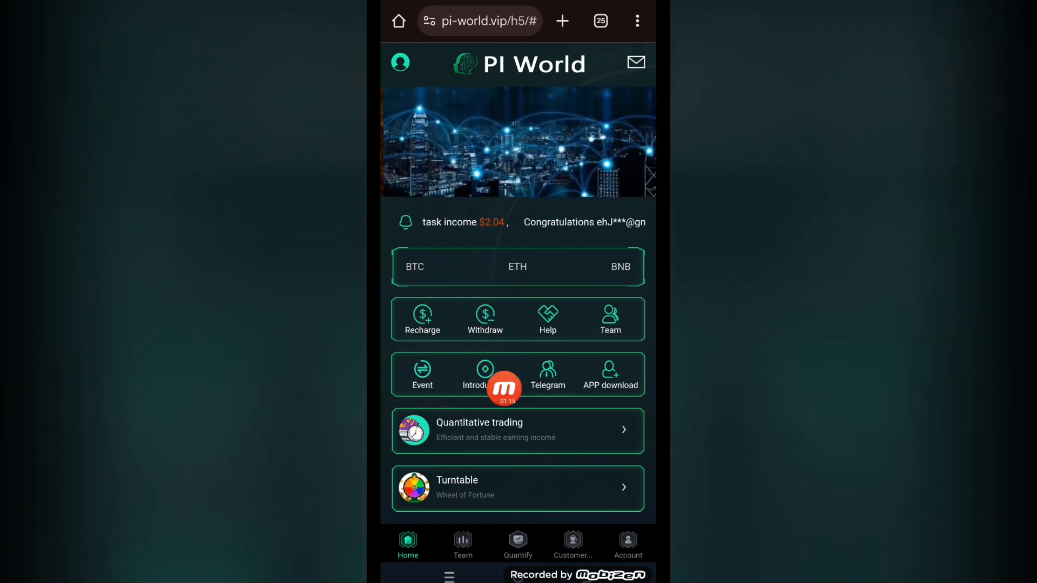
click(474, 374)
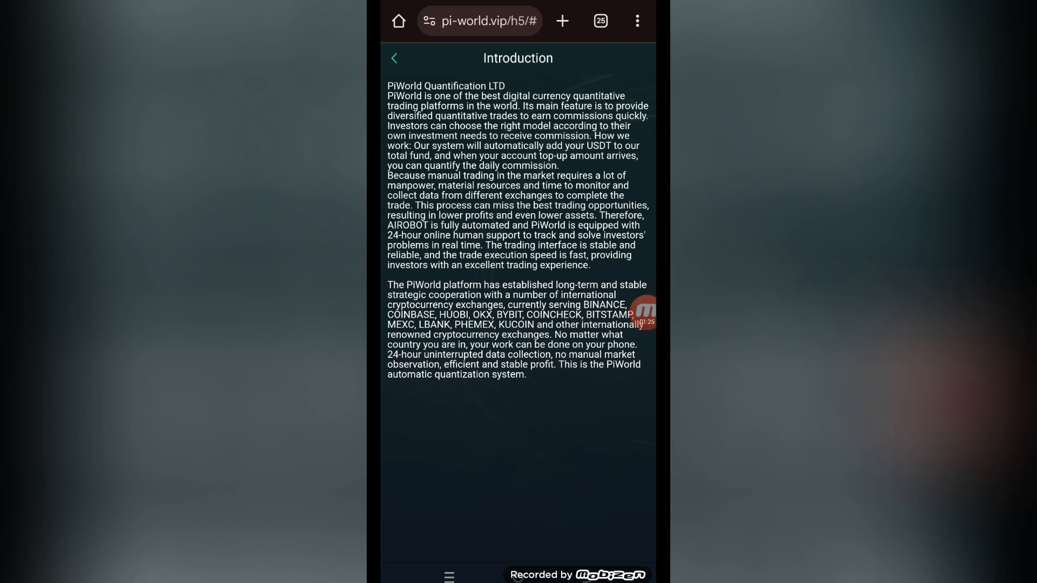
click(395, 58)
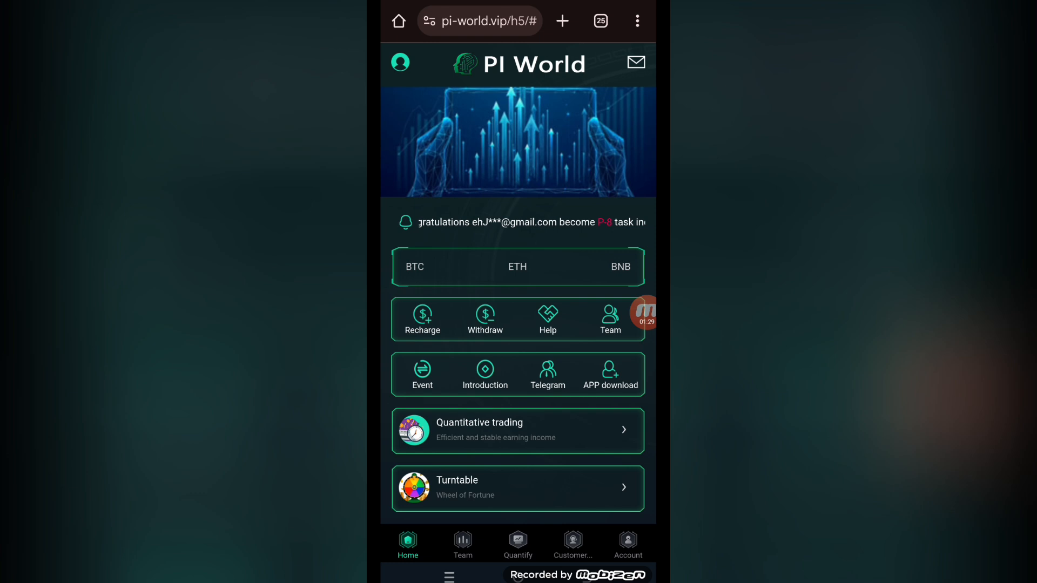
Step: Scroll past the level income table to the invitation card with QR code and code
scroll(down, 3)
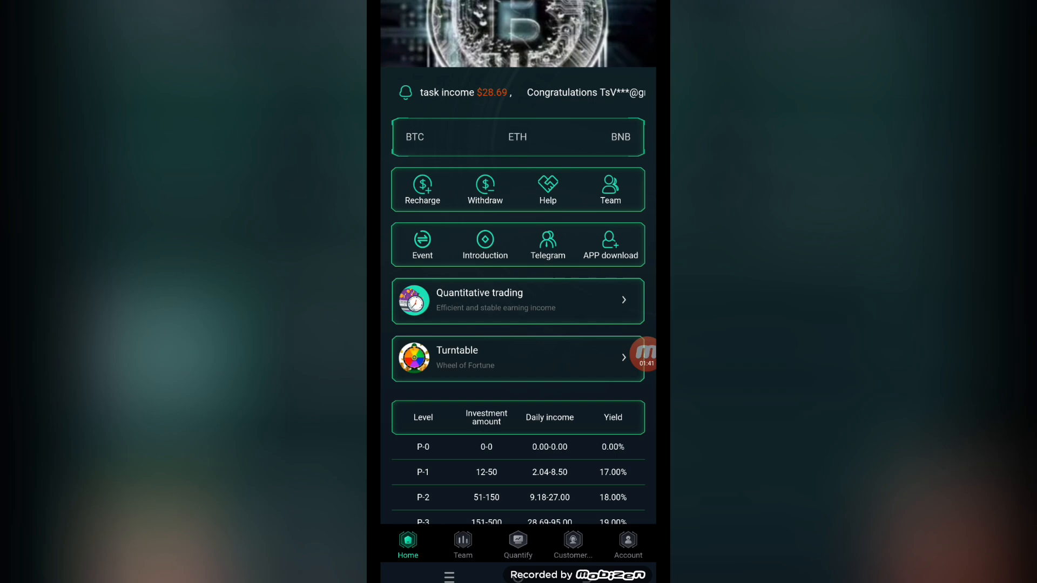
scroll(down, 3)
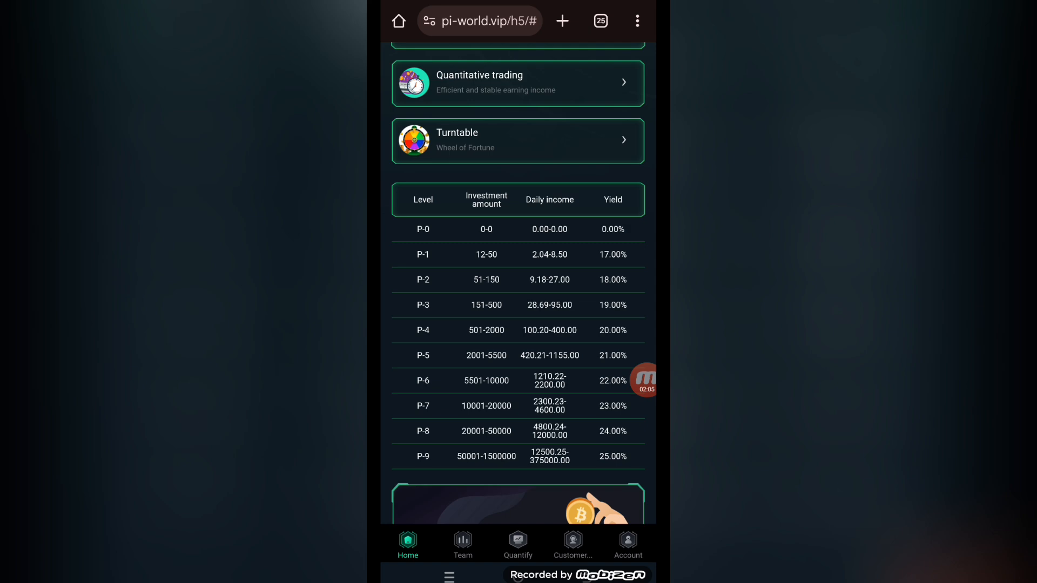
scroll(down, 3)
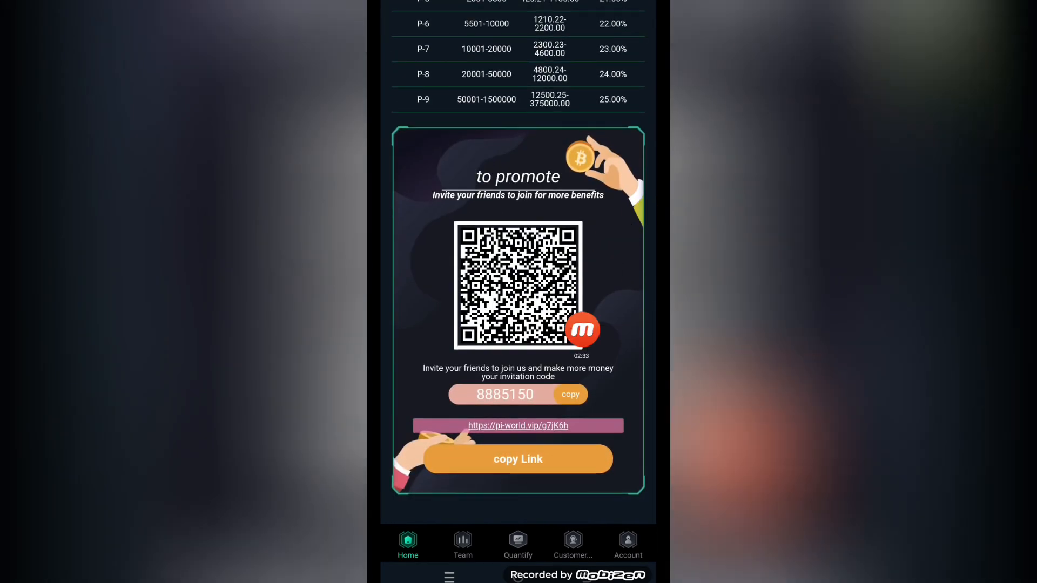
Step: View team data, then copy the USDT TRC20 deposit address from the Recharge page
click(463, 544)
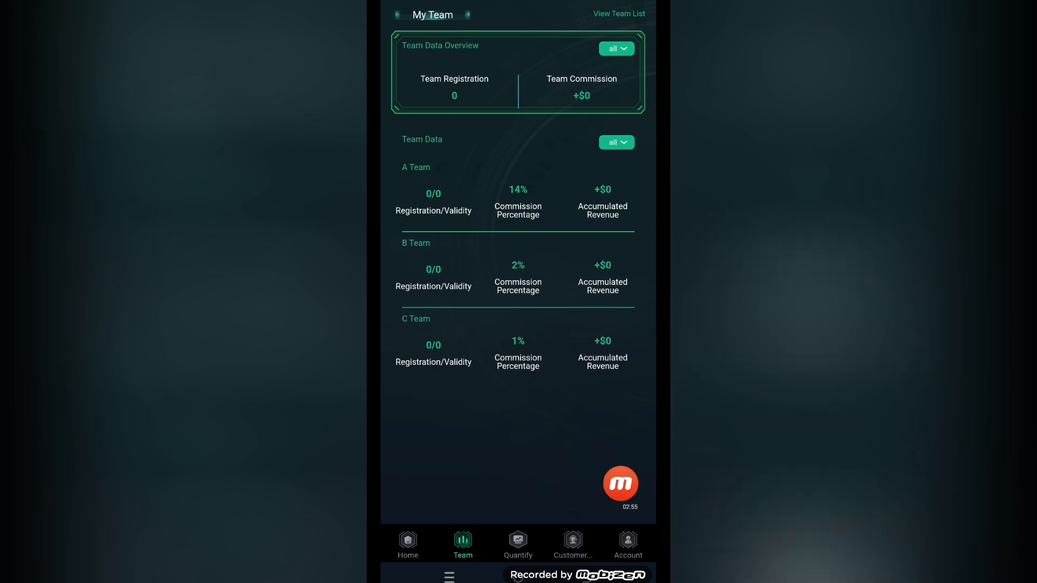
click(627, 541)
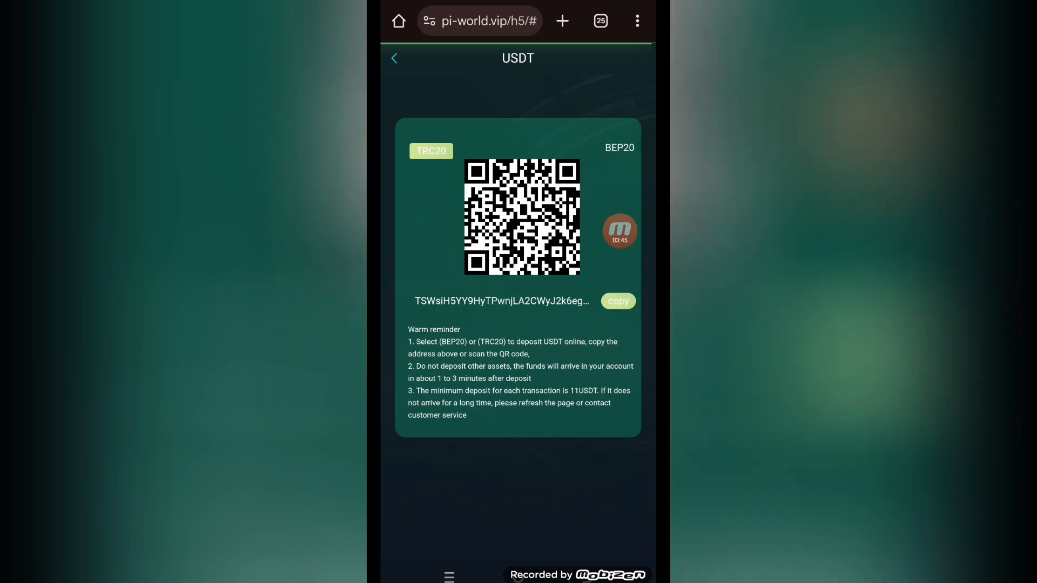
click(616, 301)
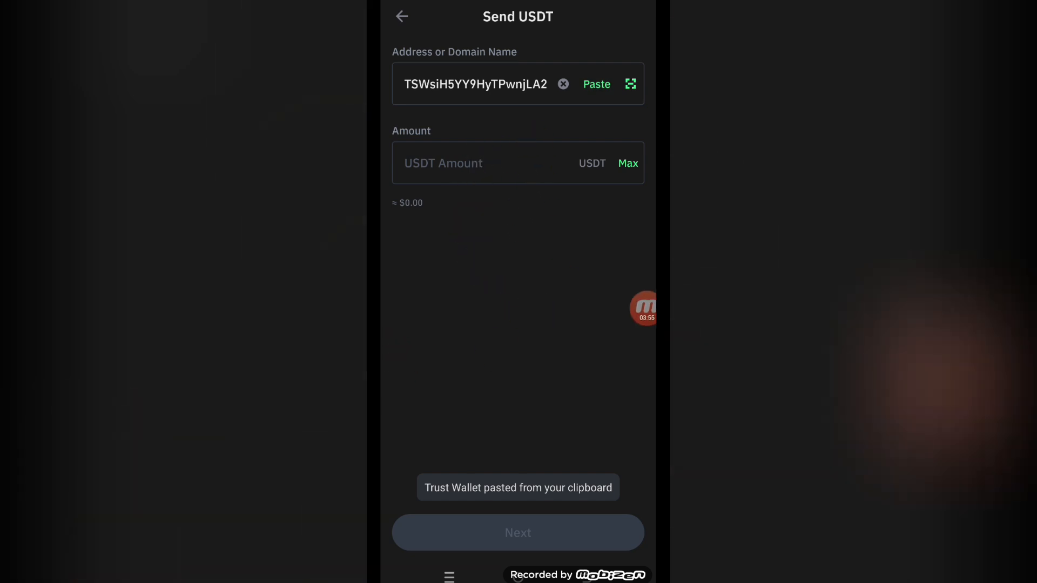
Step: Send 12 USDT from Trust Wallet to the pasted PI World deposit address
text(12)
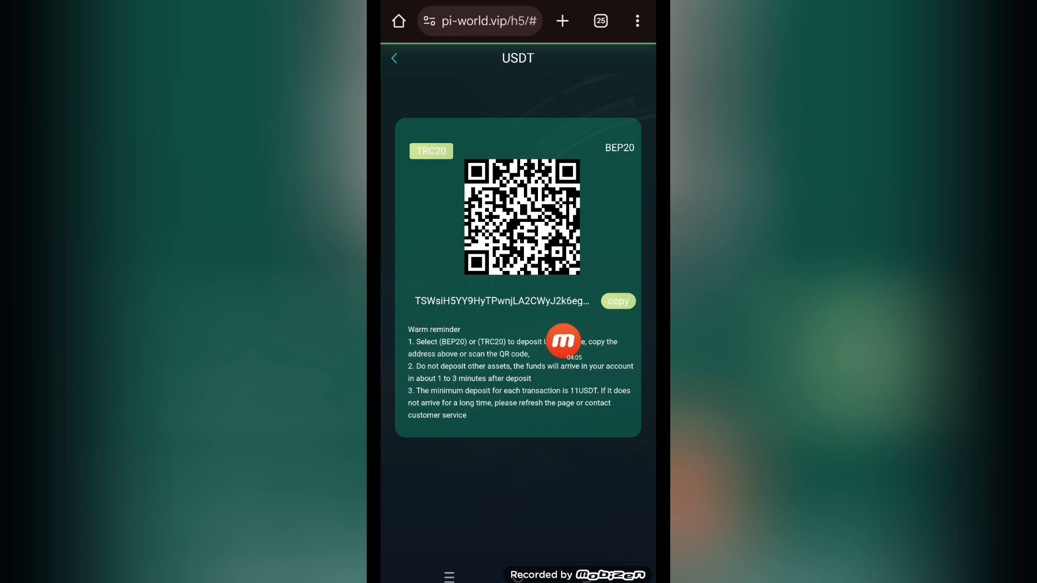
click(394, 58)
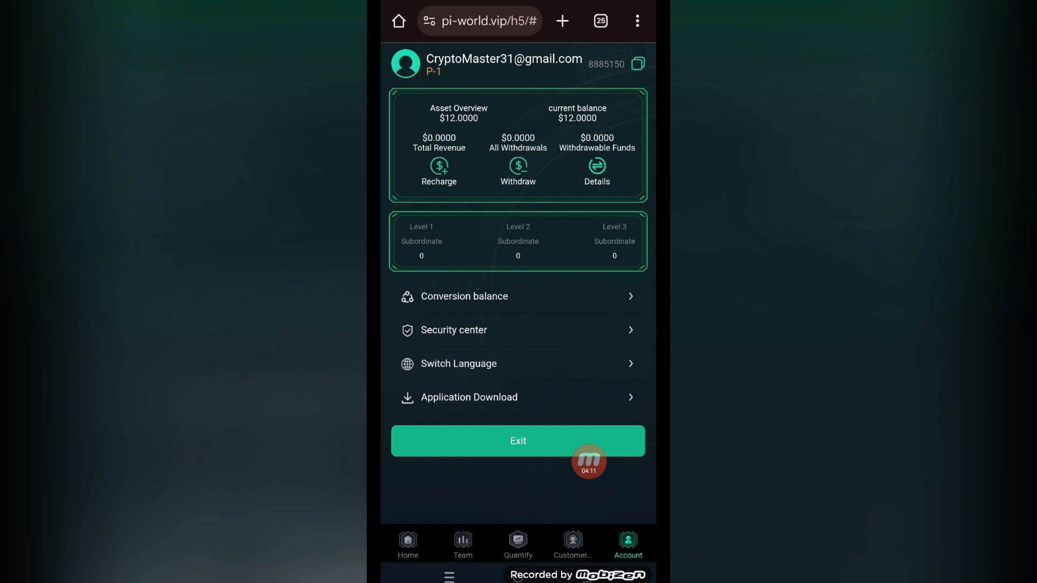
Step: Start a quantification run, earning 2.04 revenue and a 14.0400 quantitative balance
click(518, 542)
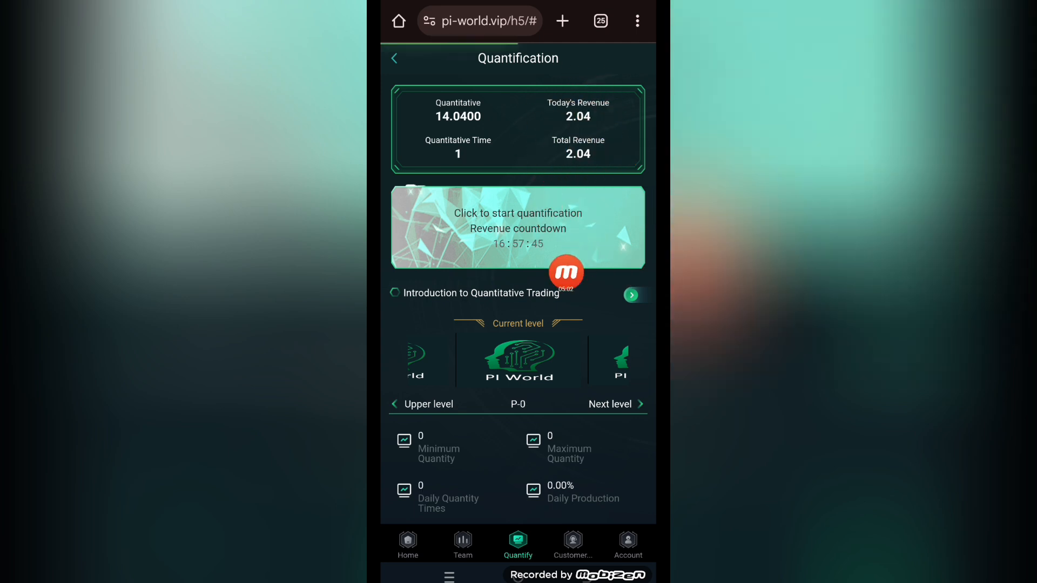
Step: Check the account's $2.0400 withdrawable balance, then go back to Home
click(627, 543)
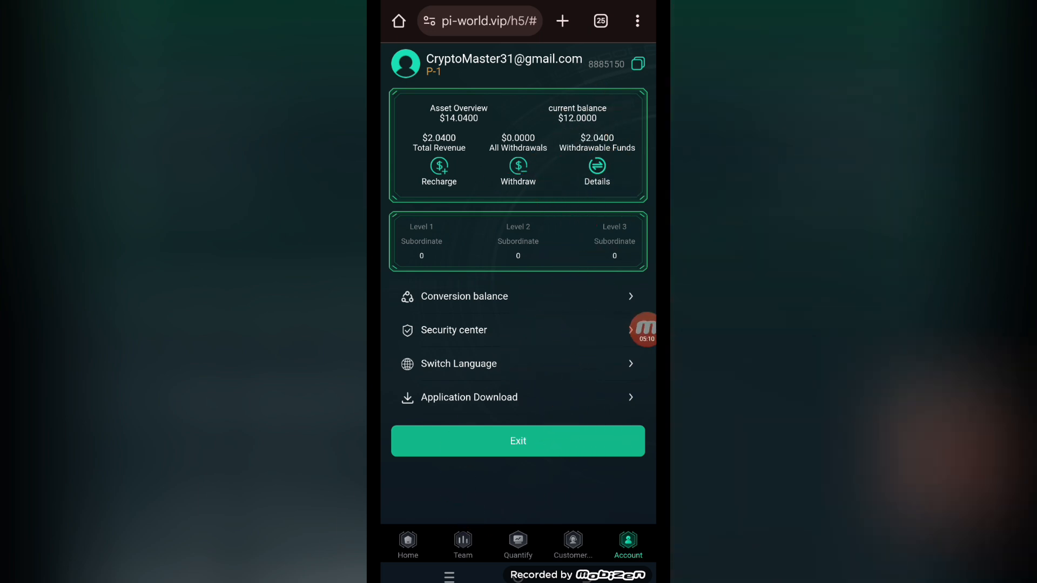
click(407, 544)
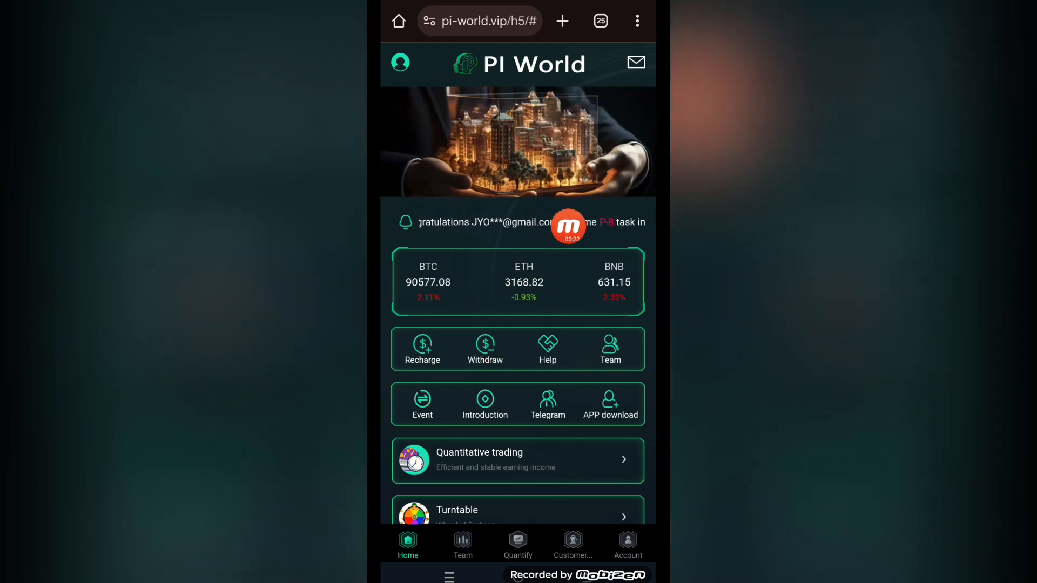
Step: Save a USDT TRC20 address with payment password as a new withdrawal wallet
click(485, 349)
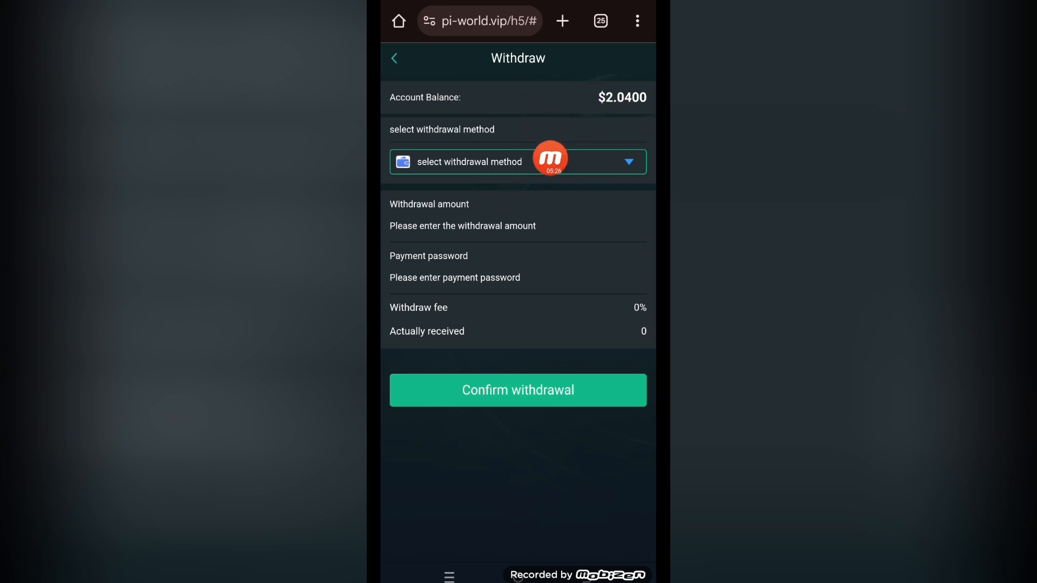
click(518, 162)
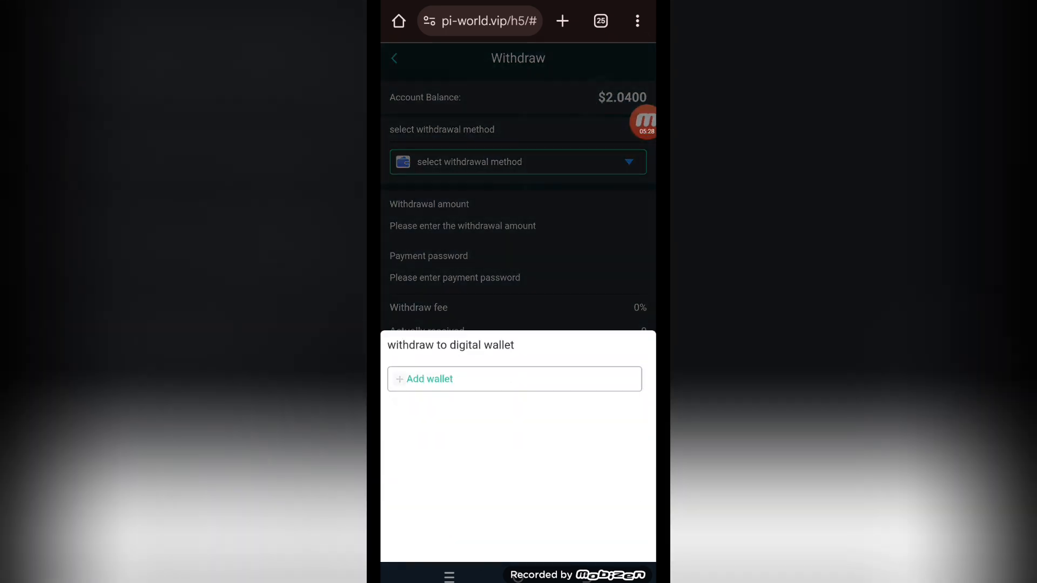
click(428, 379)
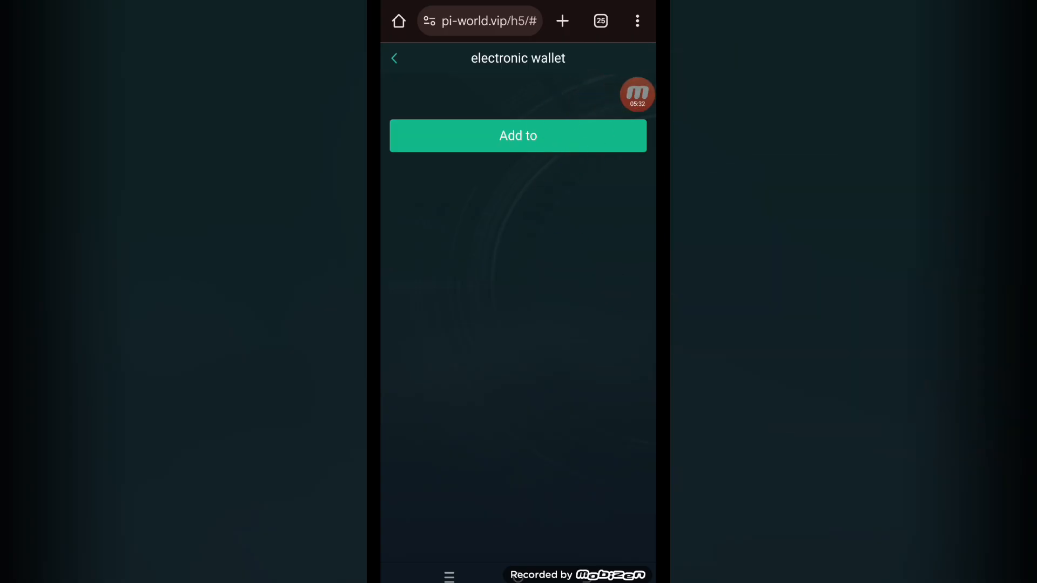
click(518, 136)
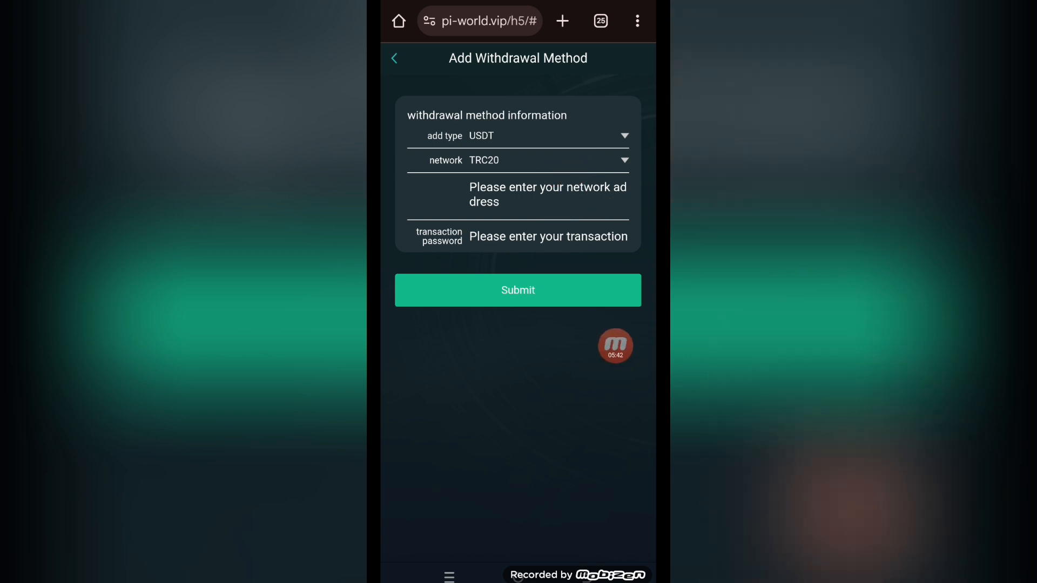
click(518, 291)
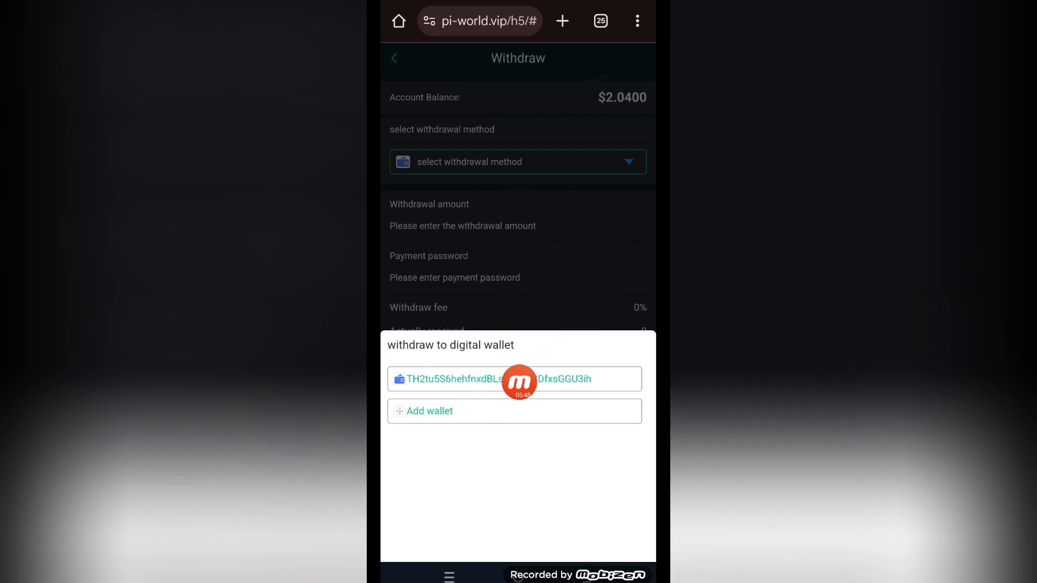
Step: Withdraw 2.04 USDT to the saved wallet and verify the +2.04 deposit in Trust Wallet
click(514, 380)
text(2.04)
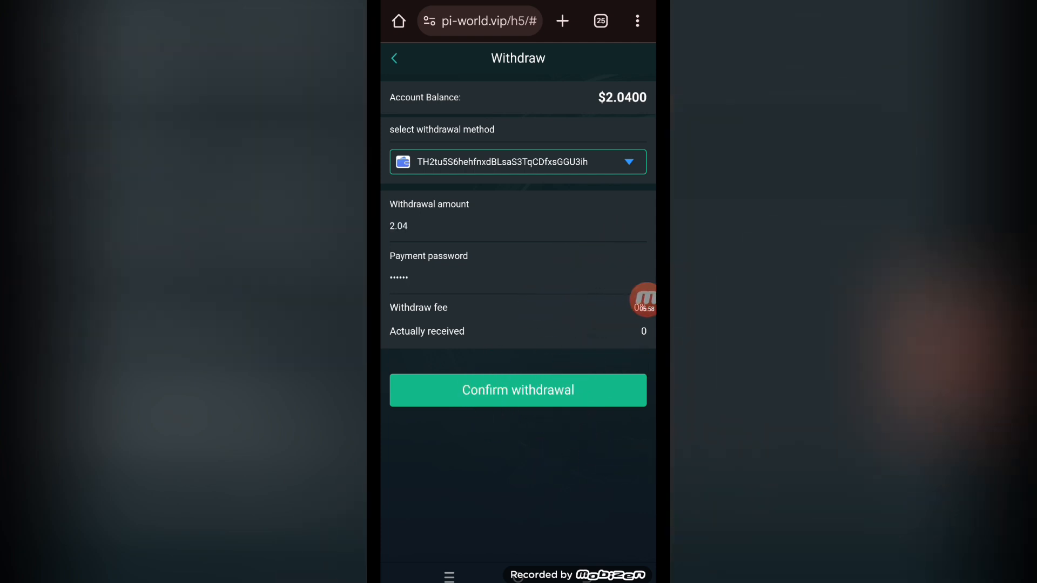
click(518, 389)
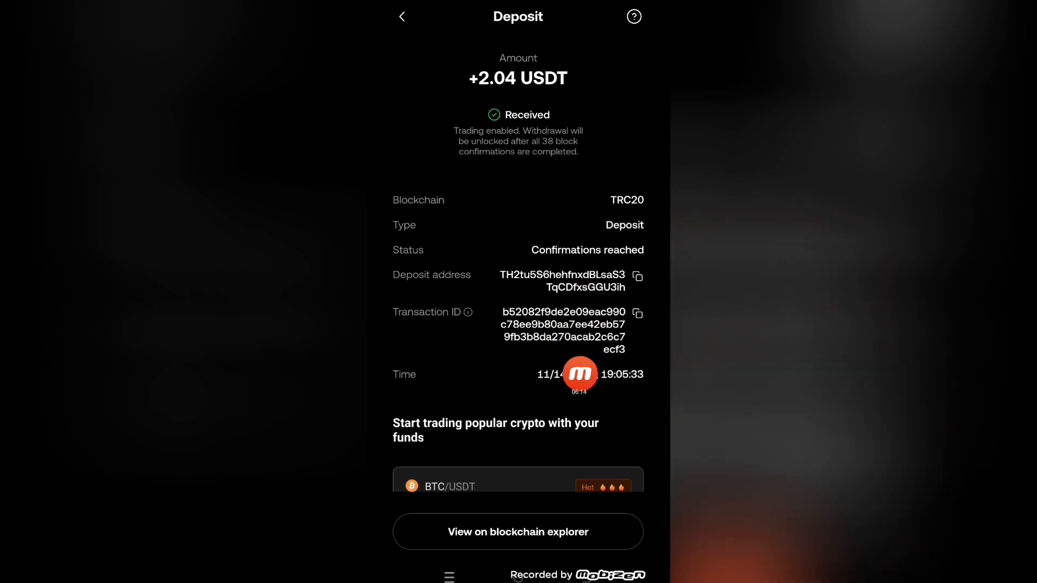
click(578, 375)
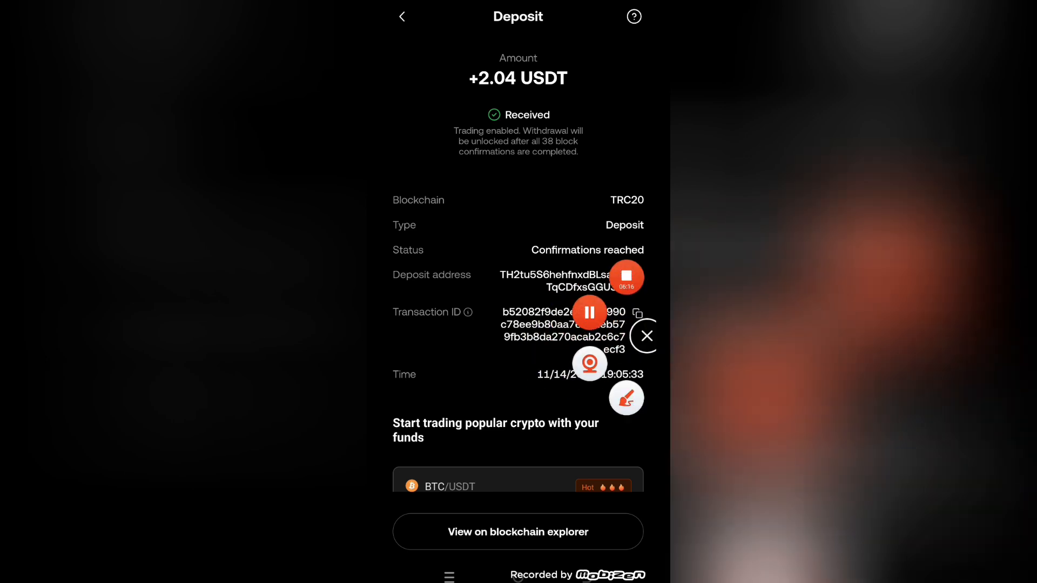